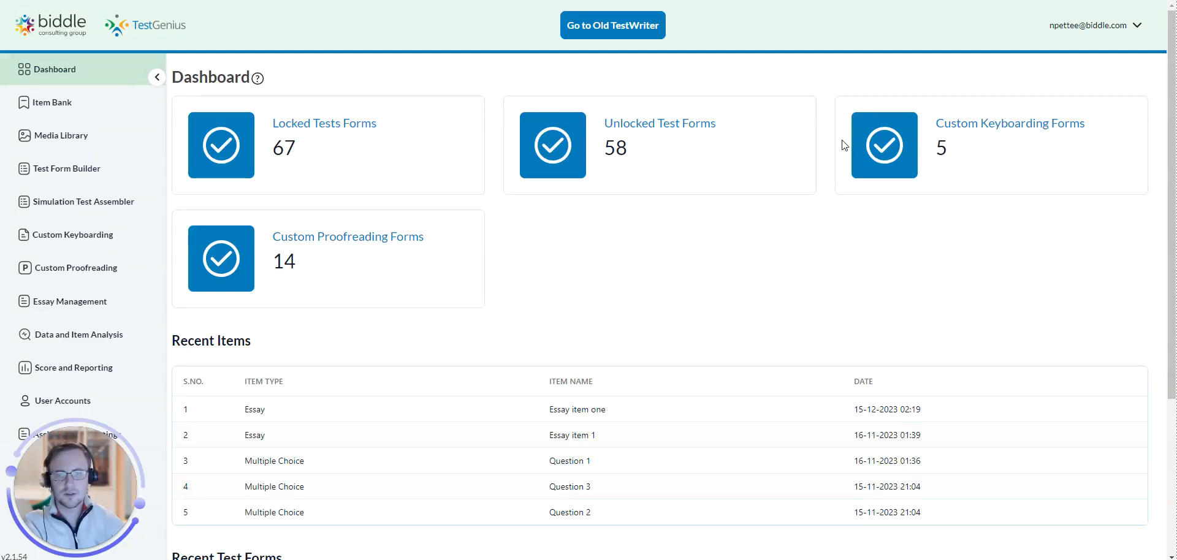
pyautogui.moveTo(869, 131)
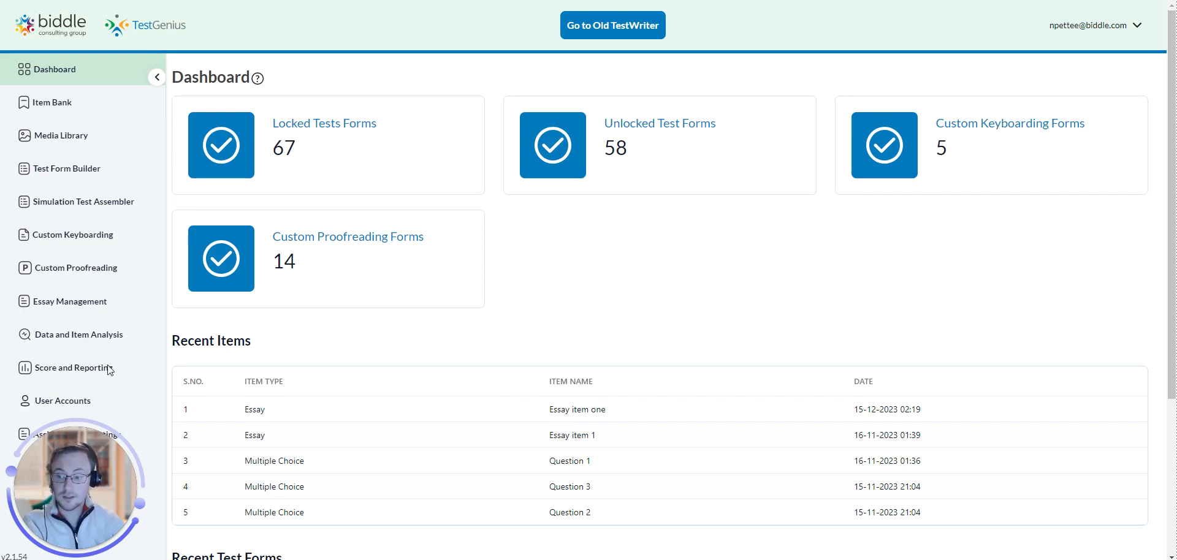
# Go to the Score and Reporting area showing the Rescore Test Forms page.
pyautogui.click(73, 367)
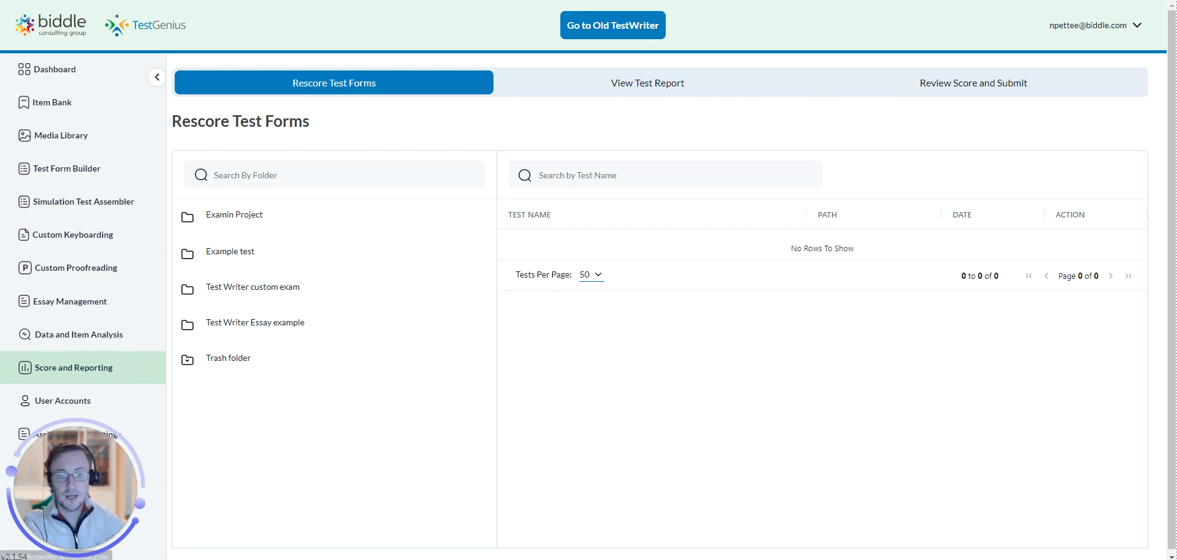
# Show the View Test Report listing the Test Writer VE taker's completed session scored 100.
pyautogui.click(646, 83)
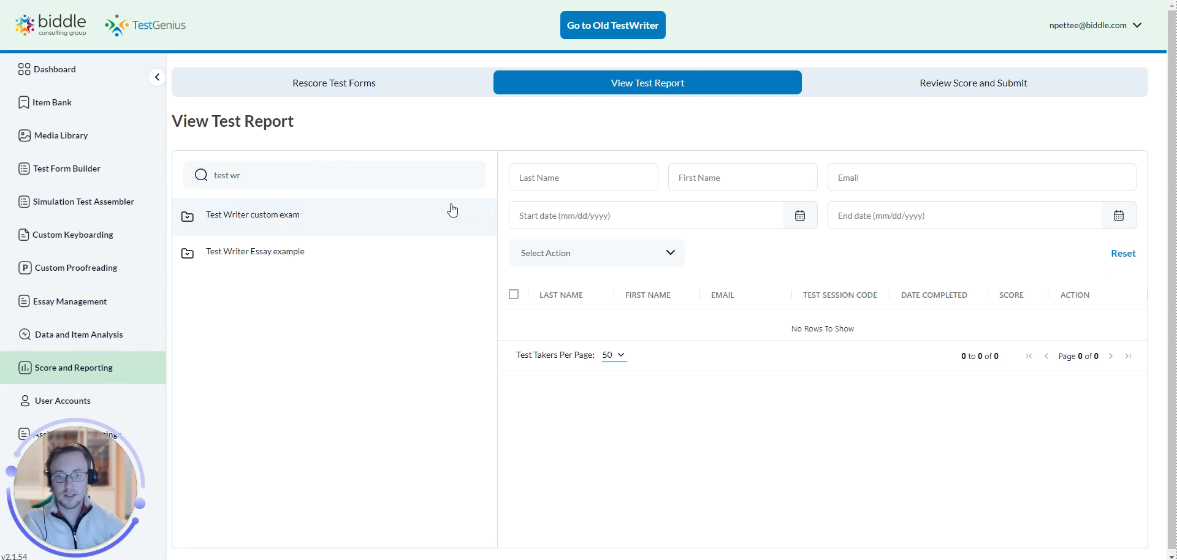
pyautogui.moveTo(224, 232)
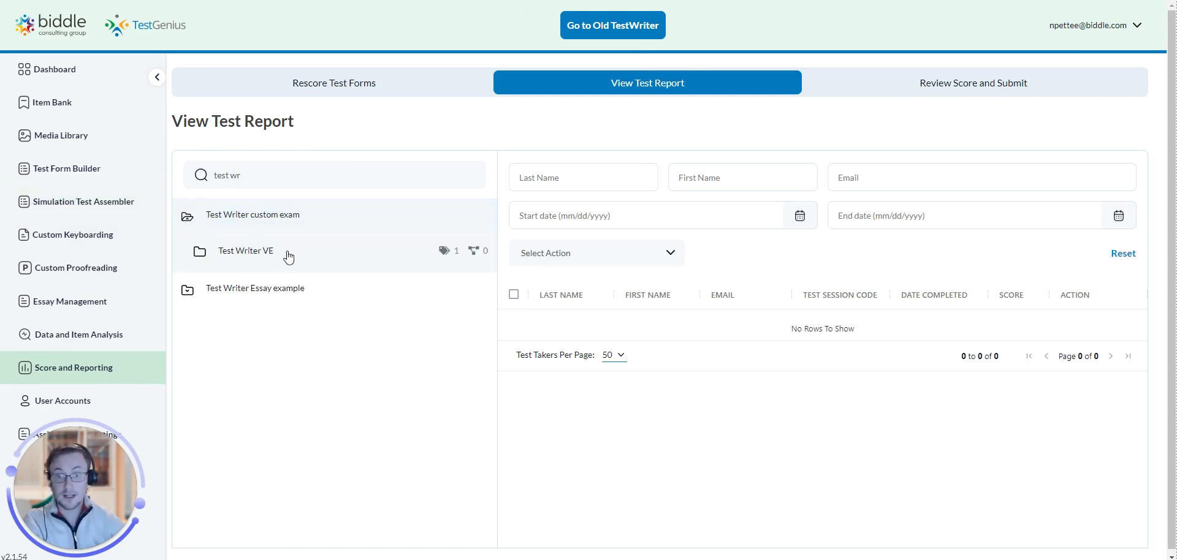
pyautogui.click(245, 250)
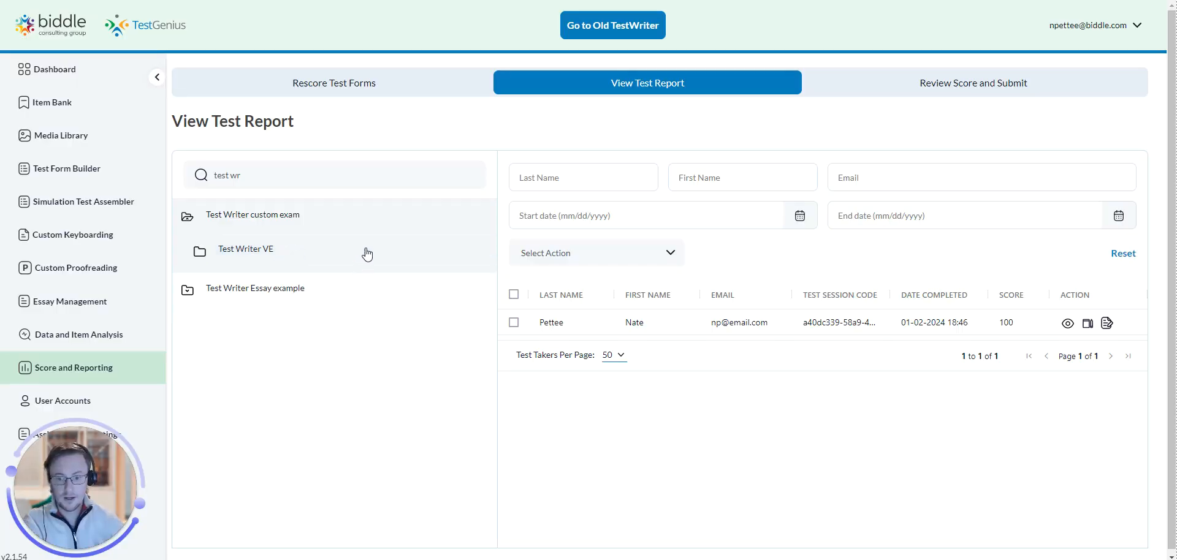
pyautogui.click(245, 249)
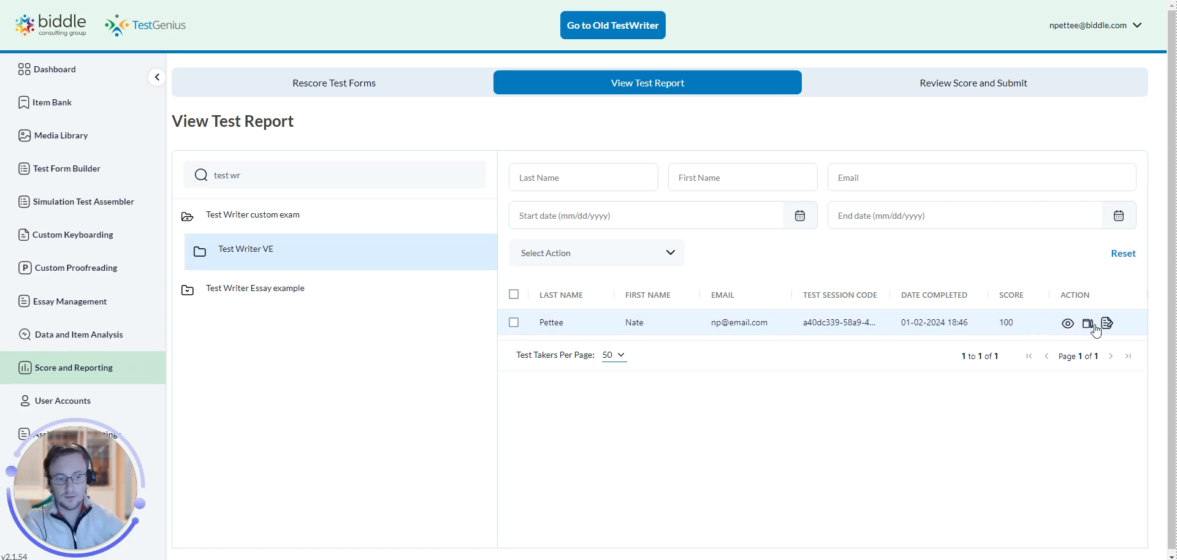
pyautogui.moveTo(1106, 323)
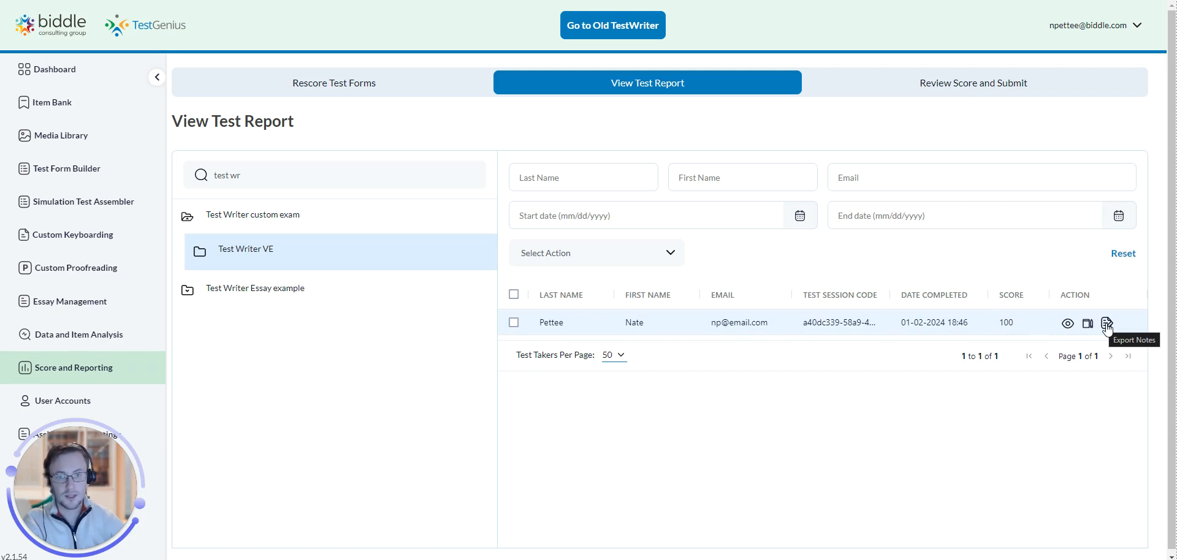
pyautogui.moveTo(1090, 330)
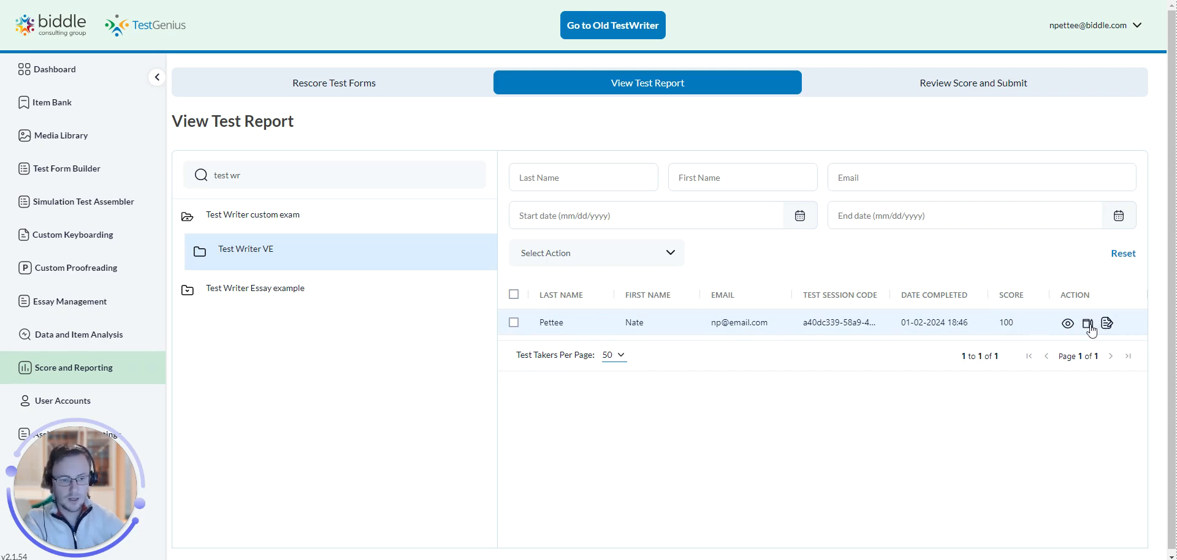
pyautogui.moveTo(1107, 323)
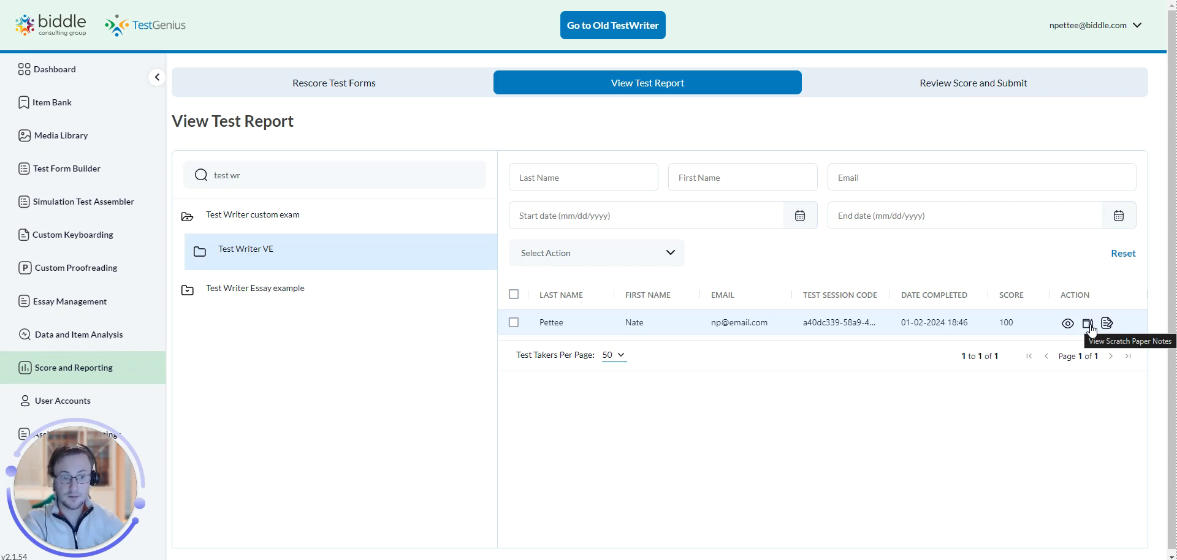
pyautogui.moveTo(1068, 323)
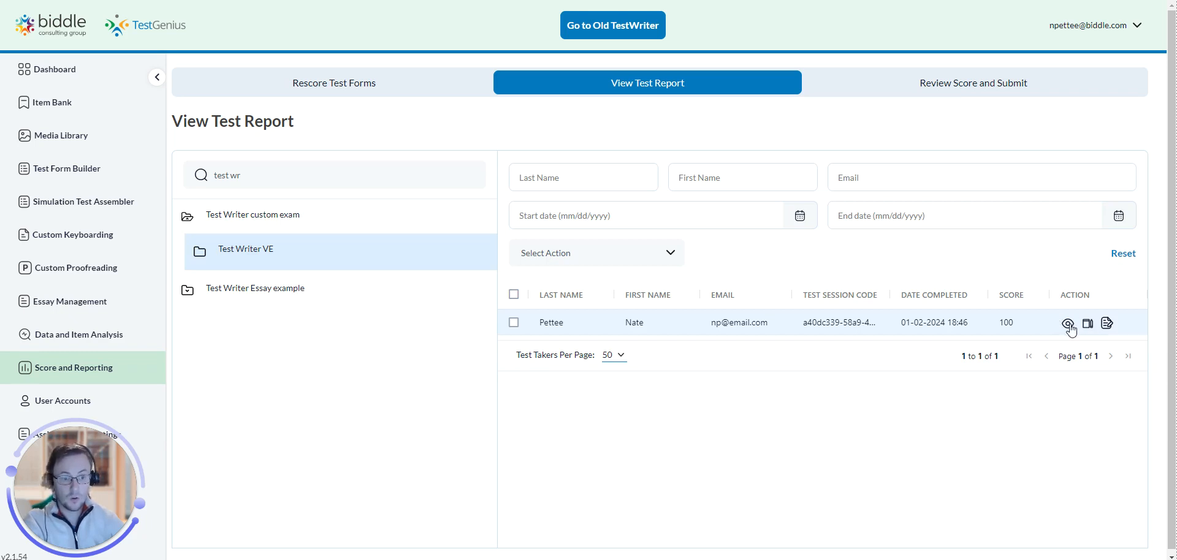
pyautogui.moveTo(1068, 323)
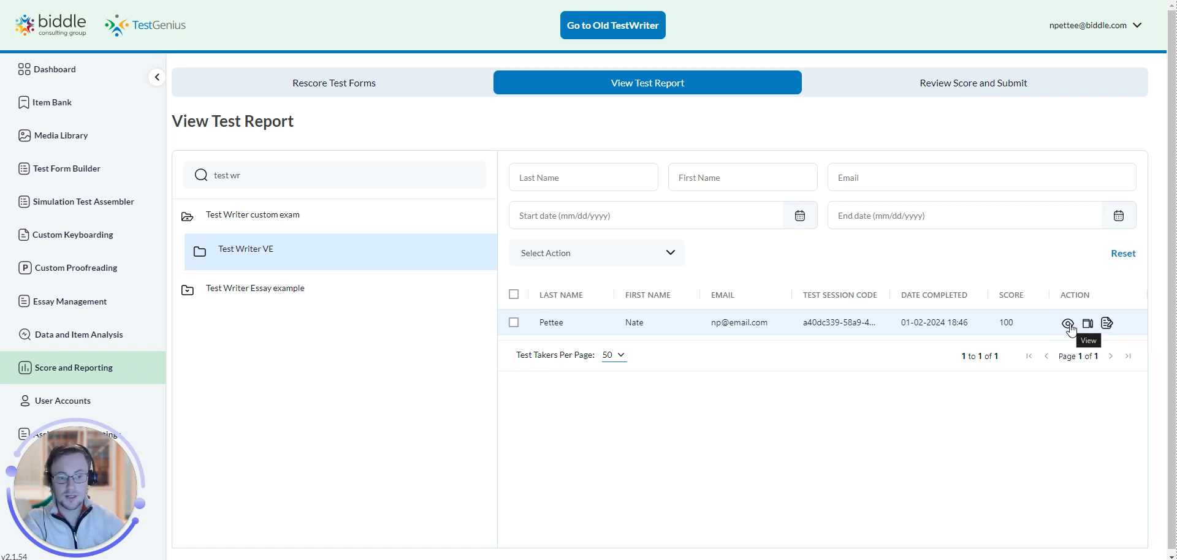
pyautogui.moveTo(1068, 331)
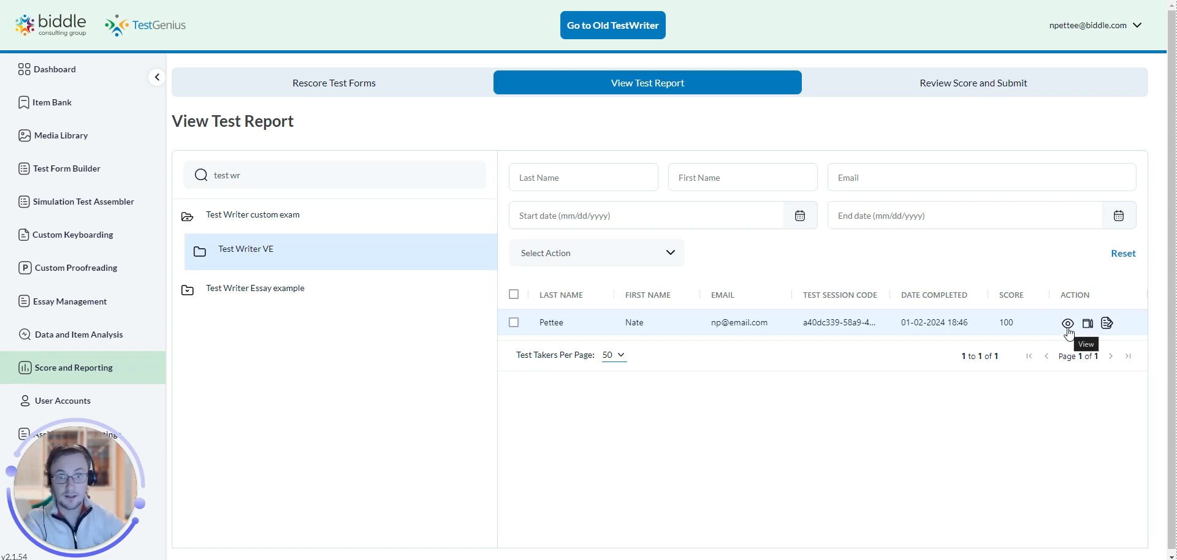